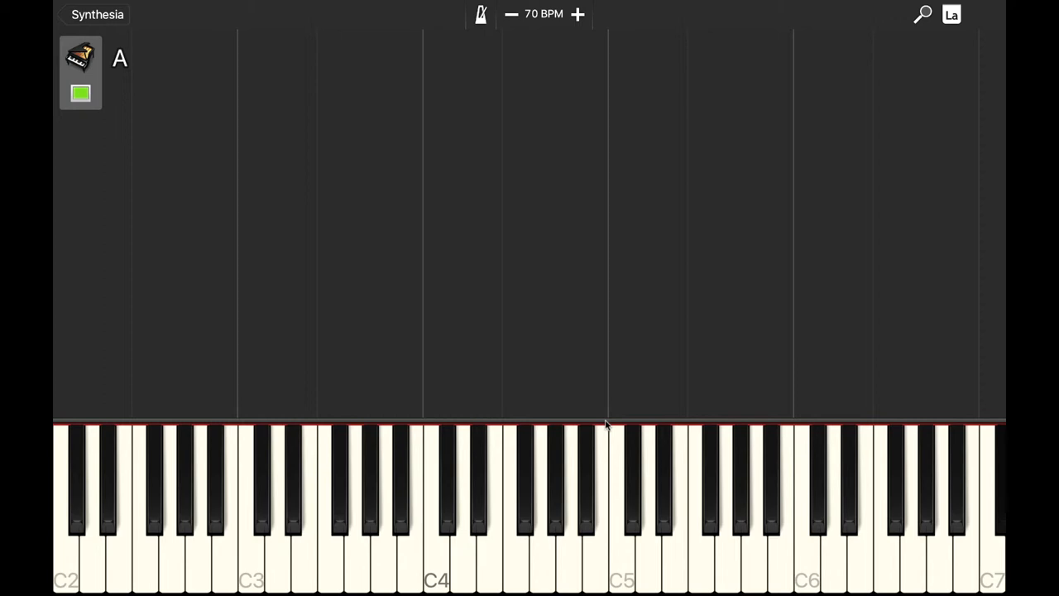
- Let the song play on at 70 BPM until the Eb chord lights up on the keyboard
{"action": "left_click", "coordinate": [294, 513]}
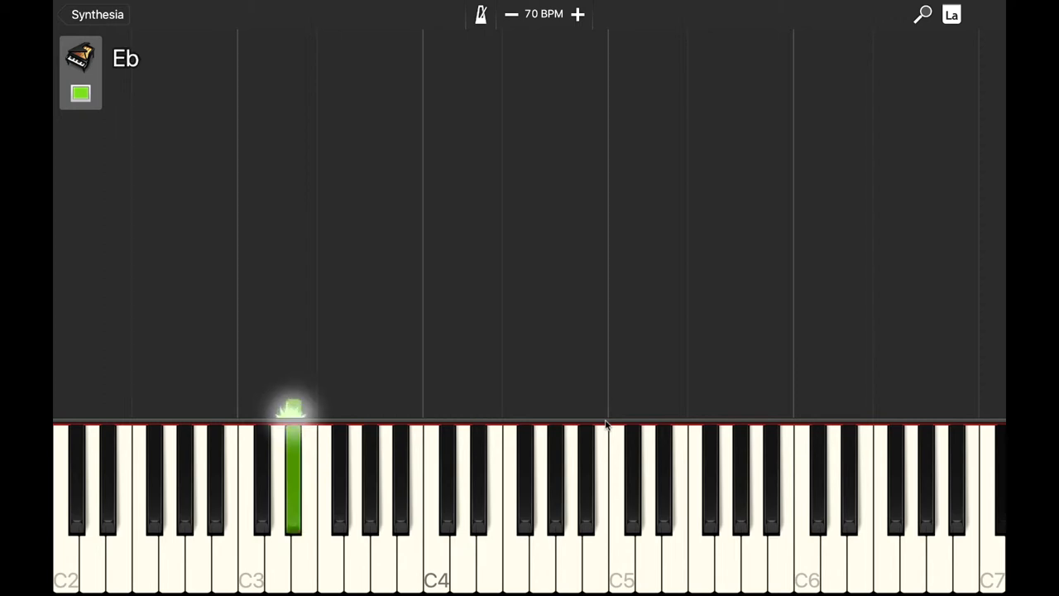